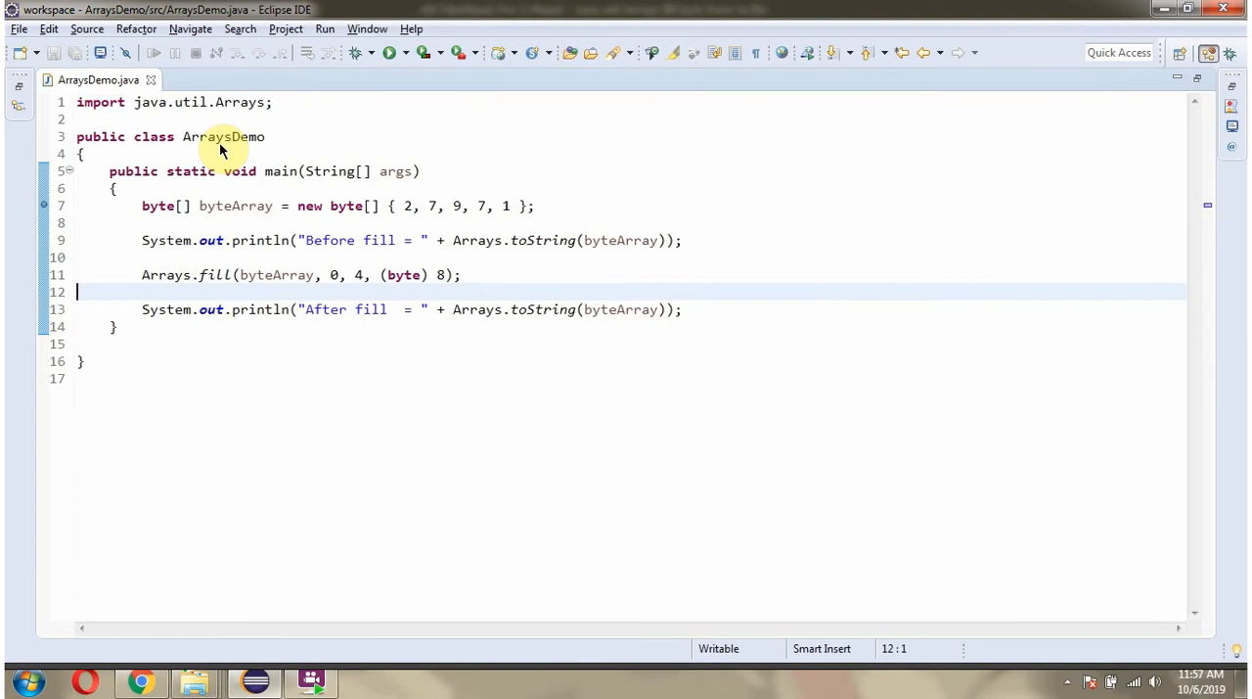
mouse_move(323, 88)
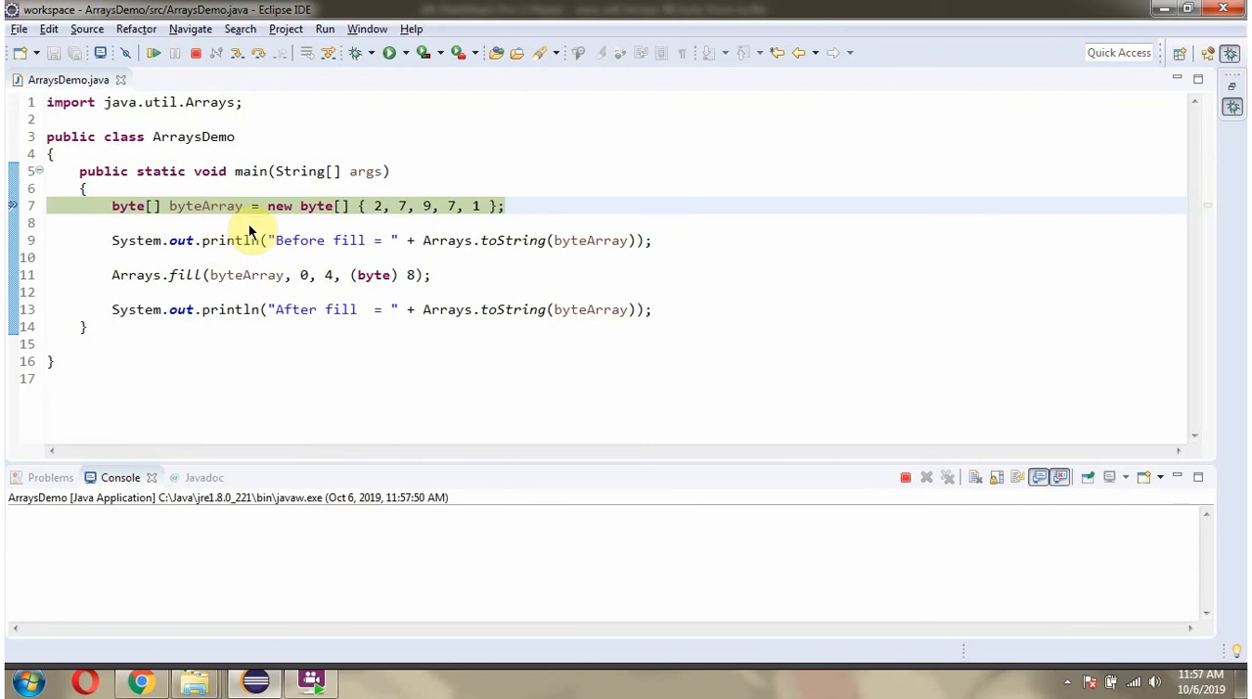
mouse_move(313, 94)
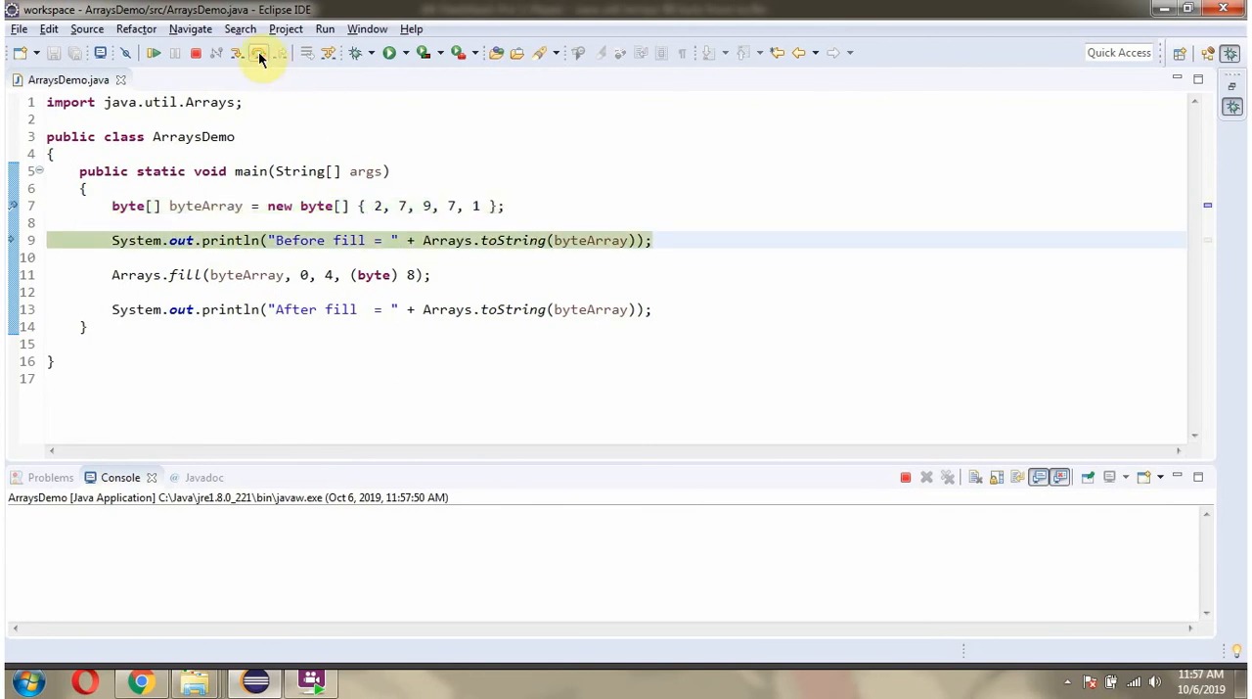
- Step over the println so the console shows 'Before fill = [2, 7, 9, 7, 1]'
click(258, 53)
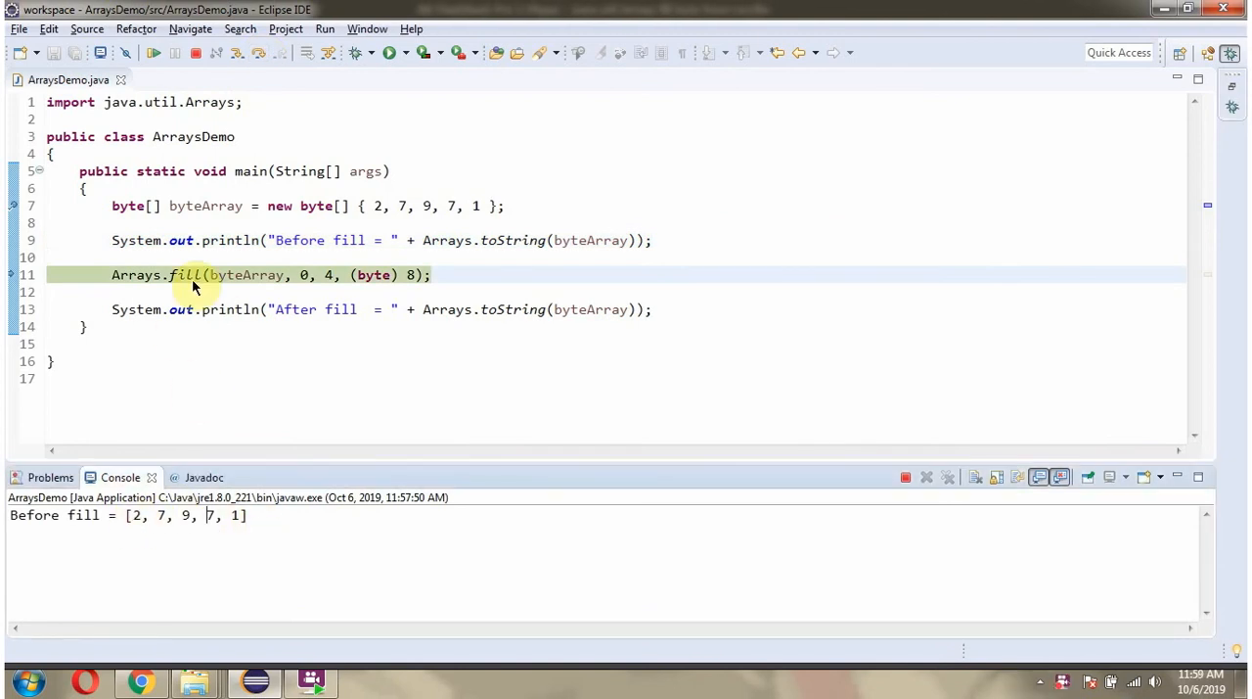
mouse_move(247, 296)
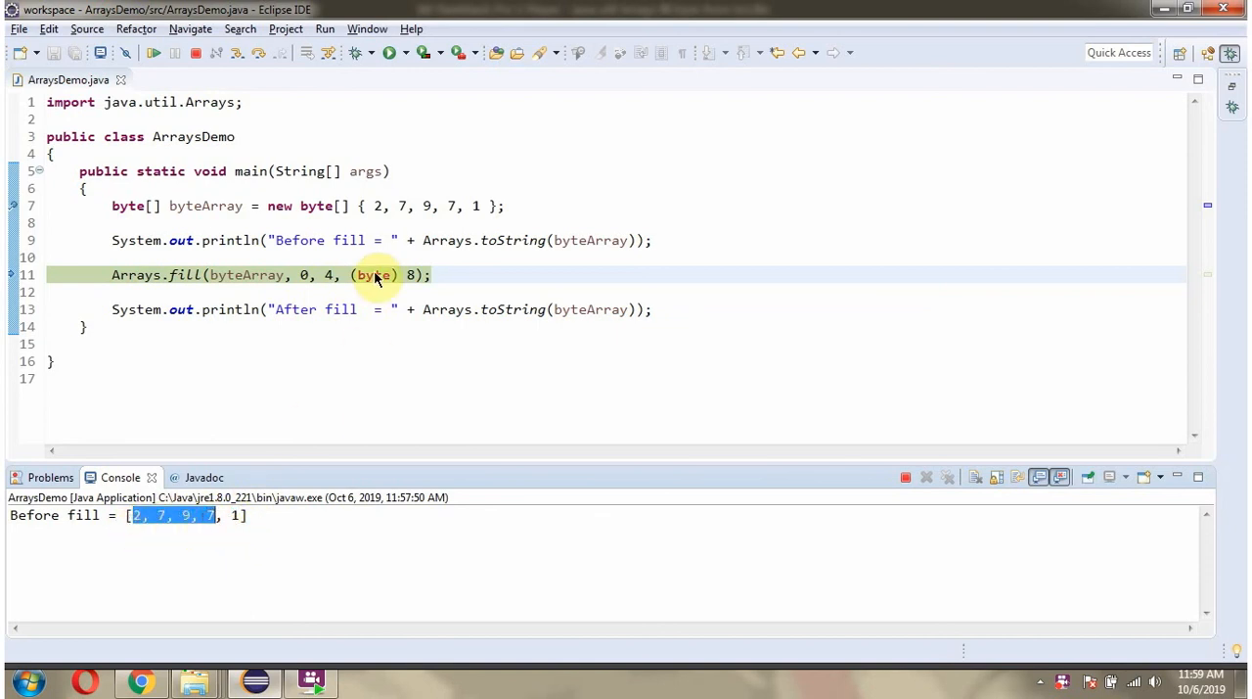
mouse_move(223, 309)
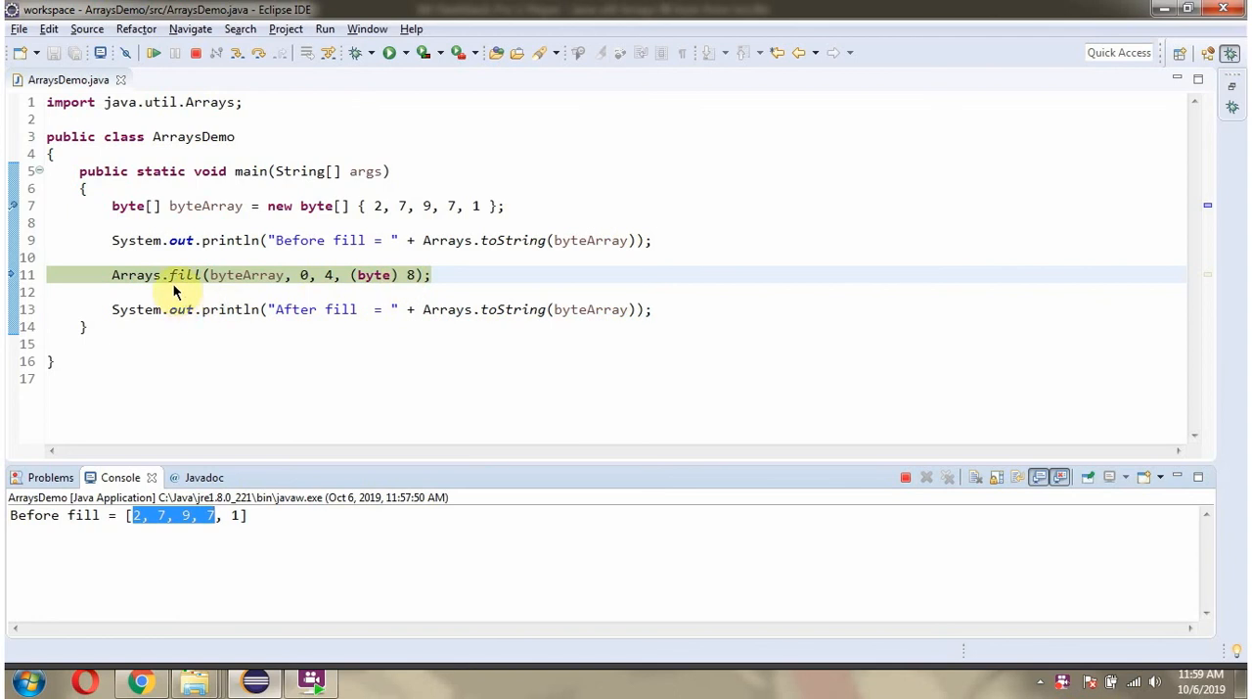
mouse_move(255, 290)
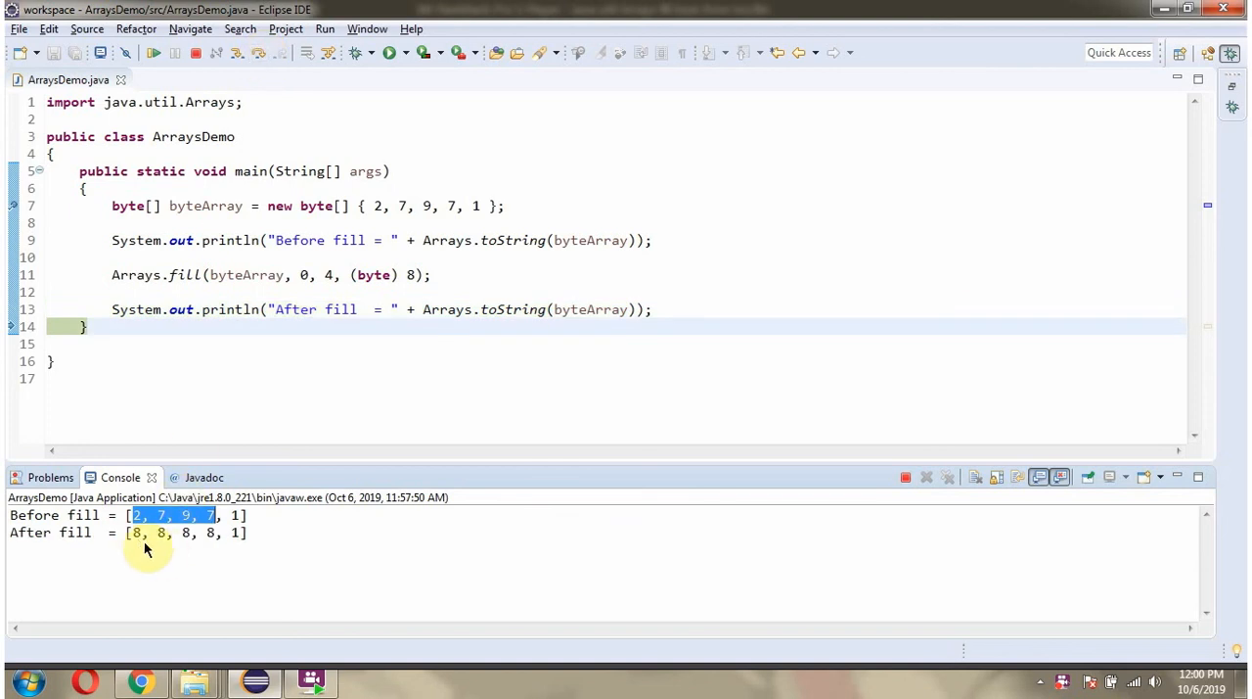
mouse_move(156, 523)
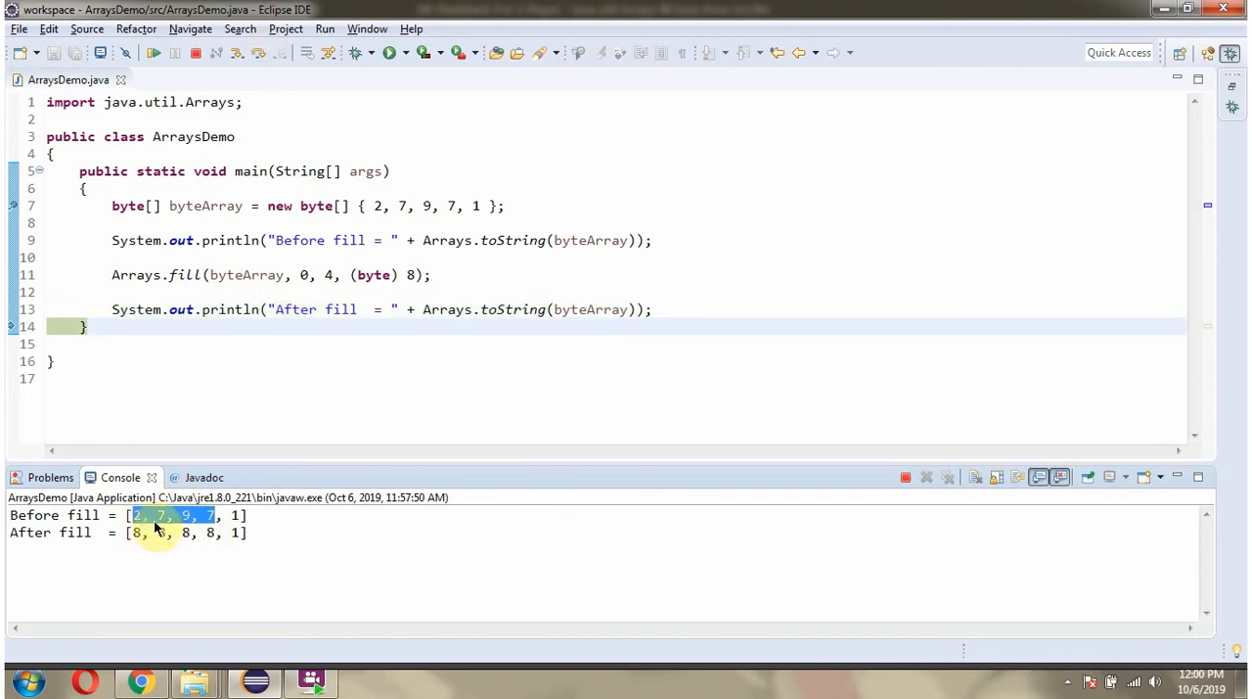